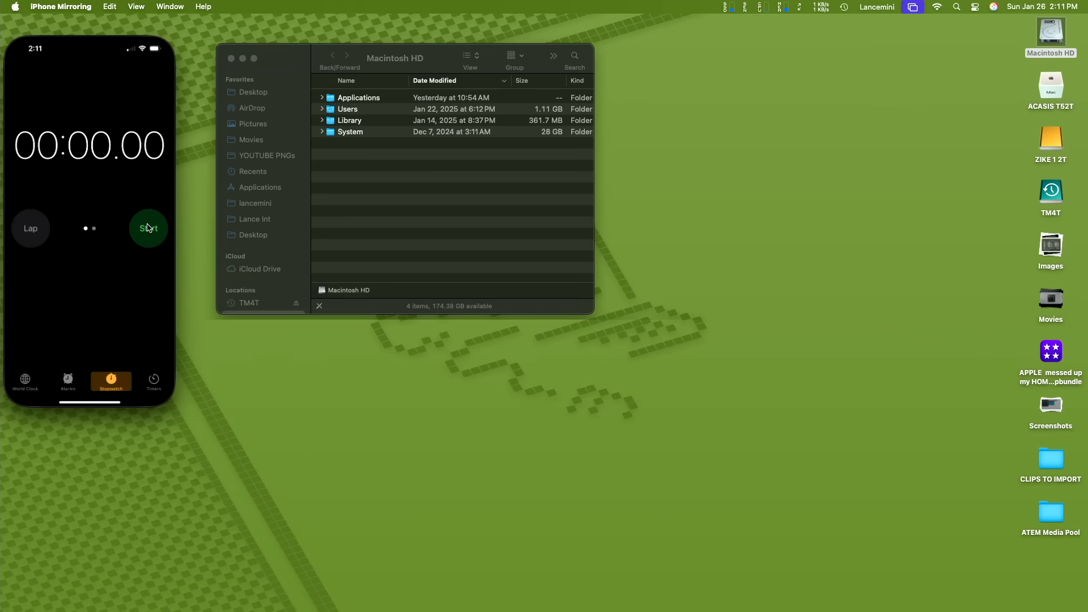
# Time the 175 GB Acasis-to-Desktop copy and watch disk read/write rates in iStat Menus.
pyautogui.click(148, 229)
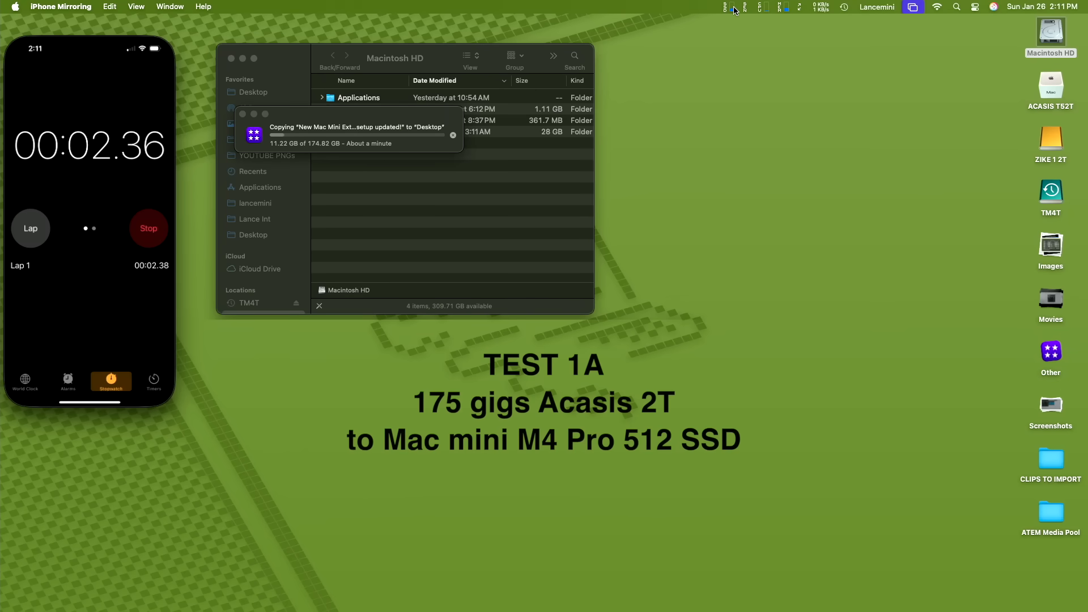
pyautogui.click(726, 7)
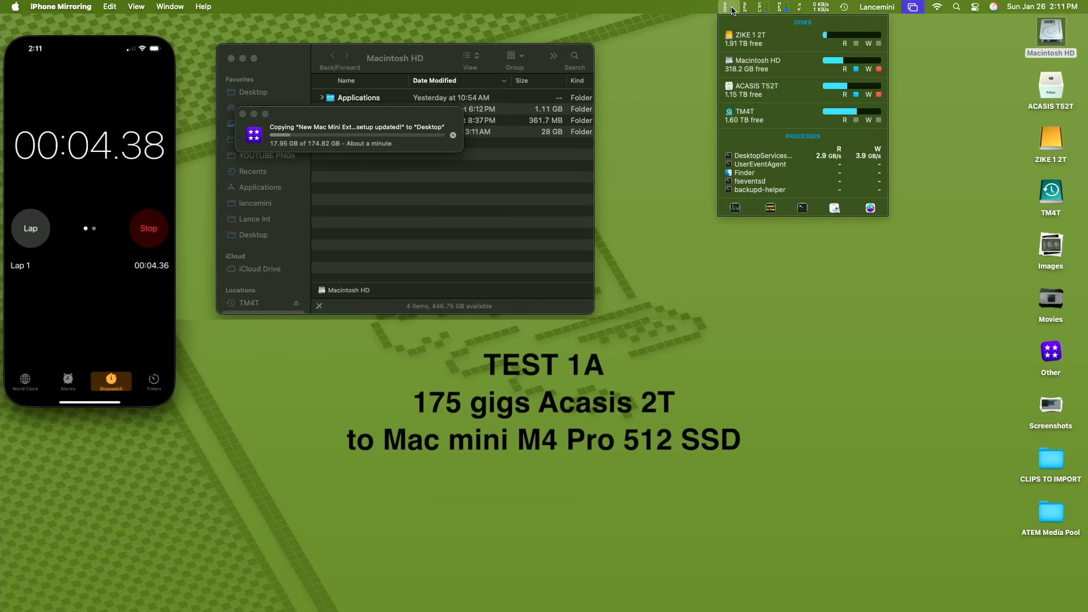
pyautogui.click(880, 69)
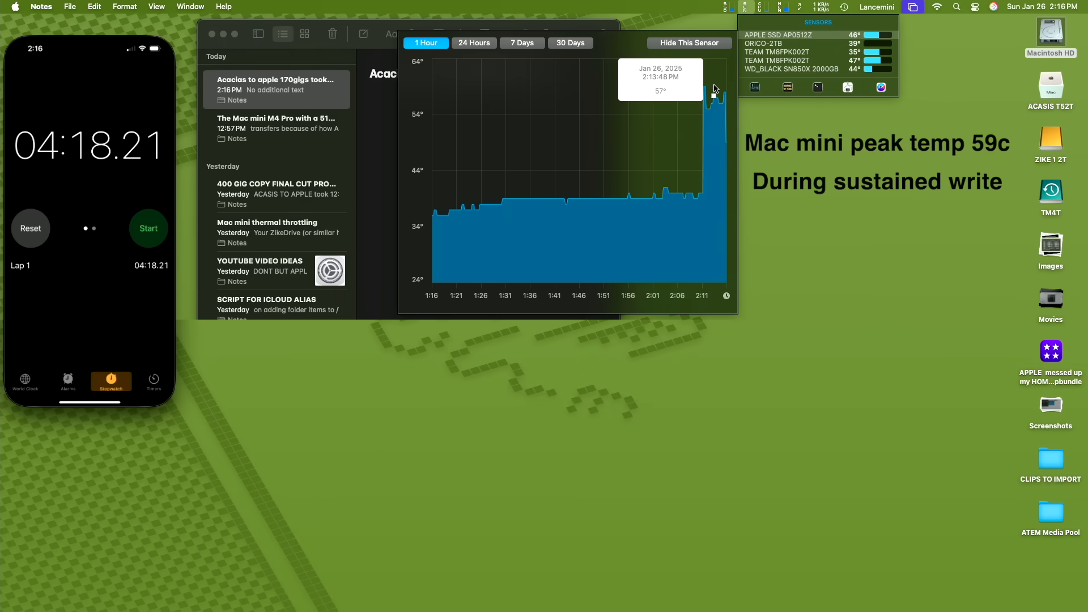
pyautogui.moveTo(730, 88)
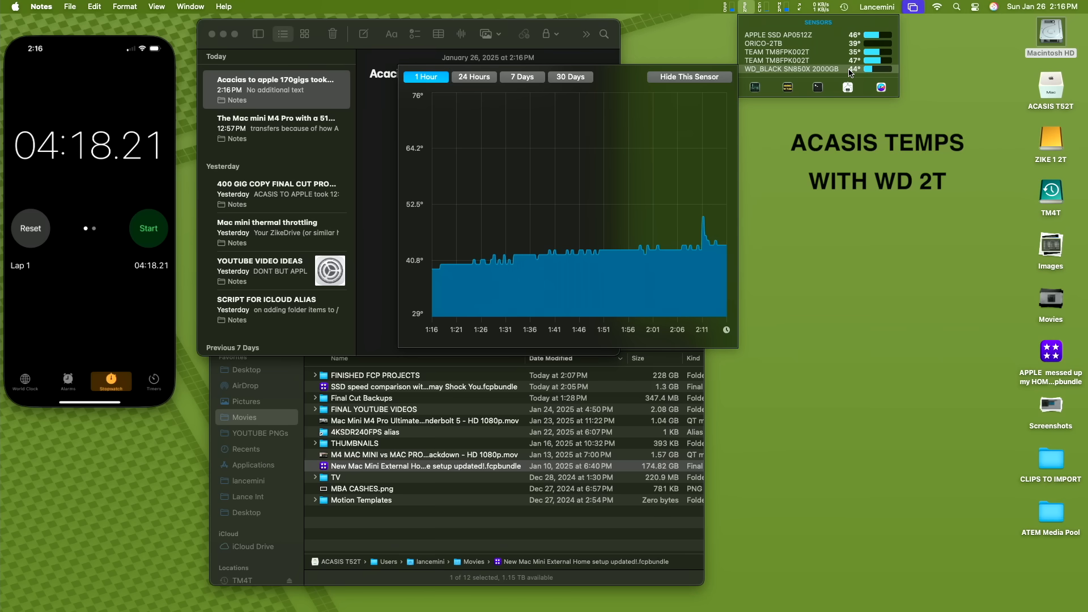
pyautogui.moveTo(857, 74)
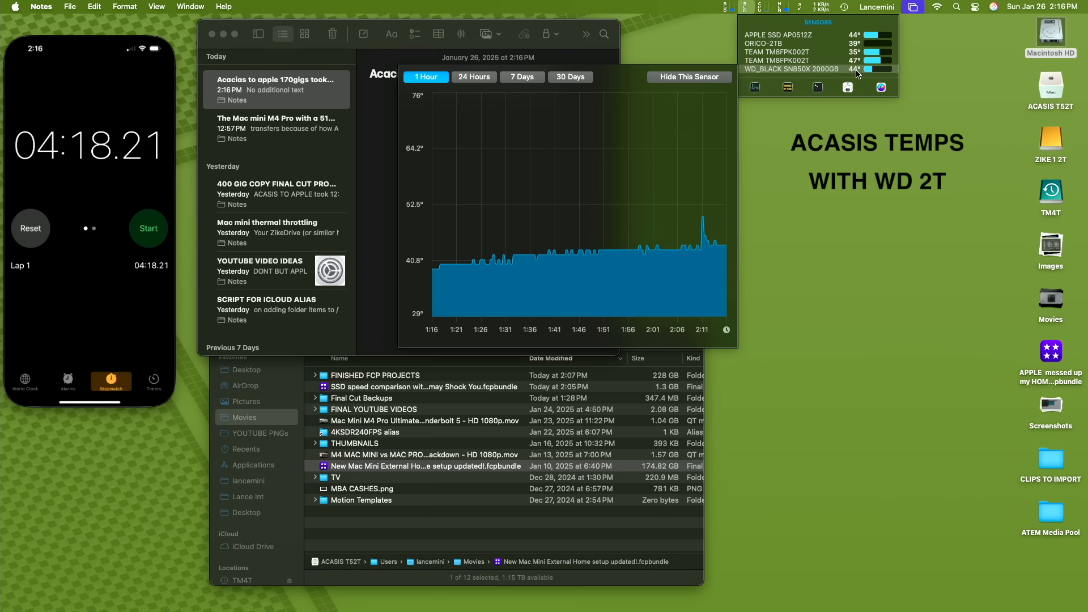
pyautogui.moveTo(670, 68)
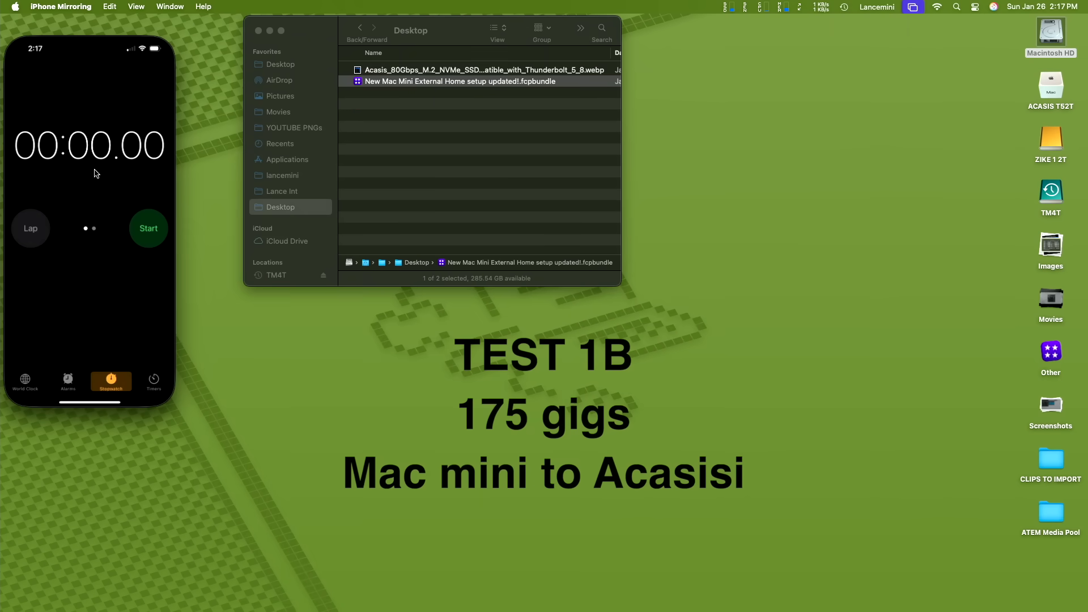
# Time the Desktop-to-Acasis copy, monitor disk activity, and stop the stopwatch at about 48 seconds.
pyautogui.click(148, 229)
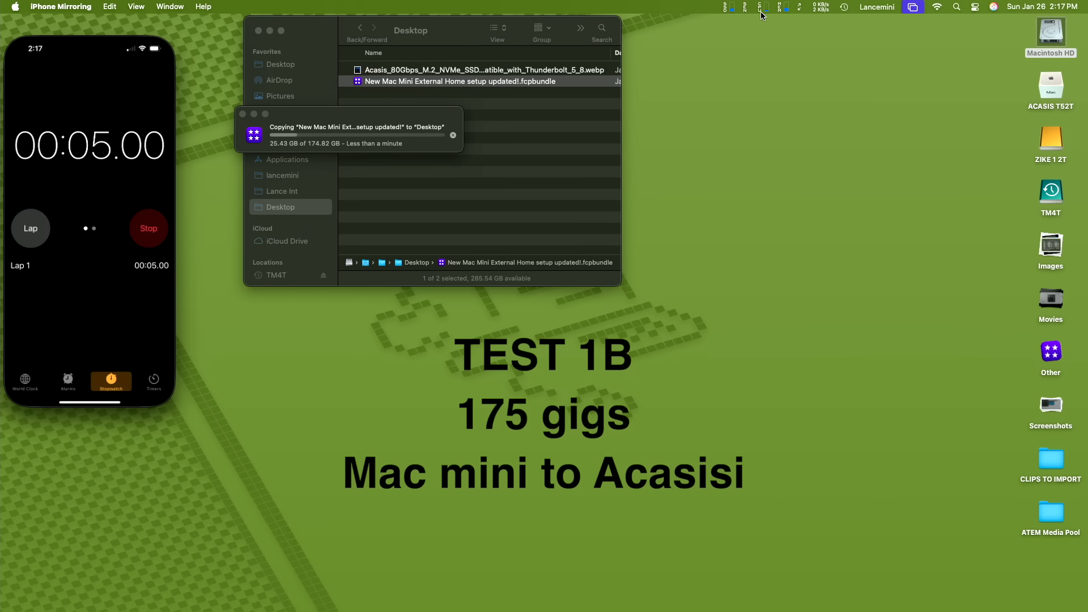
pyautogui.click(730, 6)
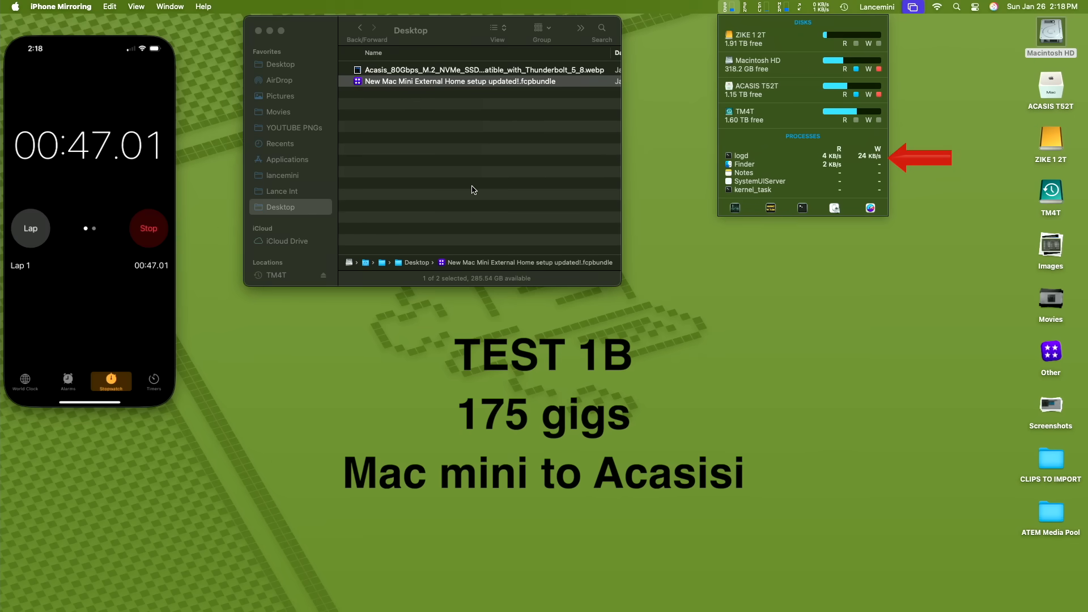
pyautogui.click(148, 228)
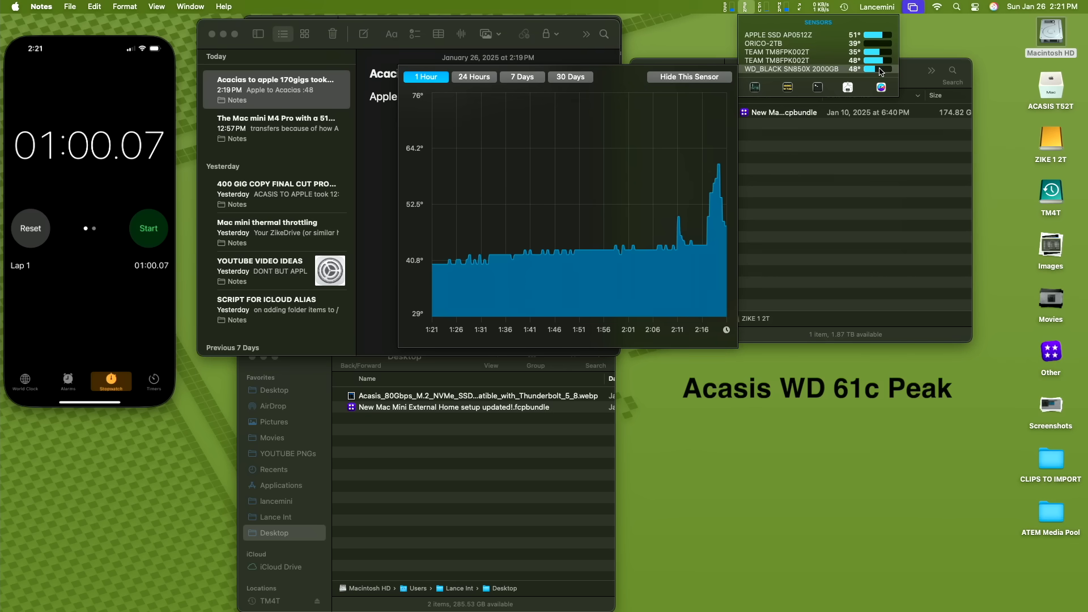
pyautogui.moveTo(717, 176)
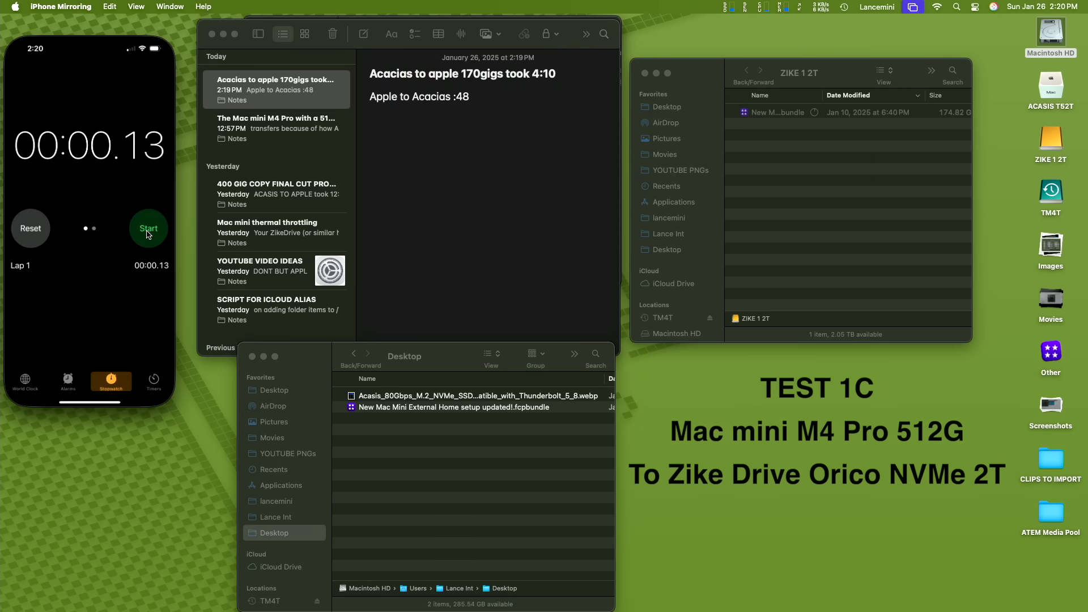
# Start timing the copy to the Zike drive and check its read/write activity in iStat Menus.
pyautogui.click(148, 228)
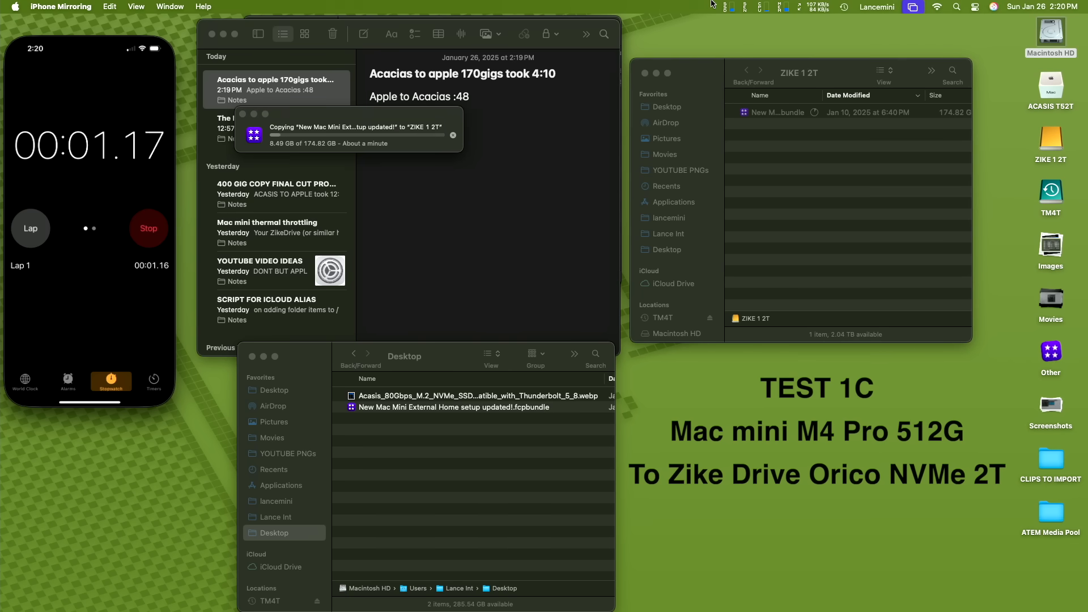
pyautogui.click(733, 7)
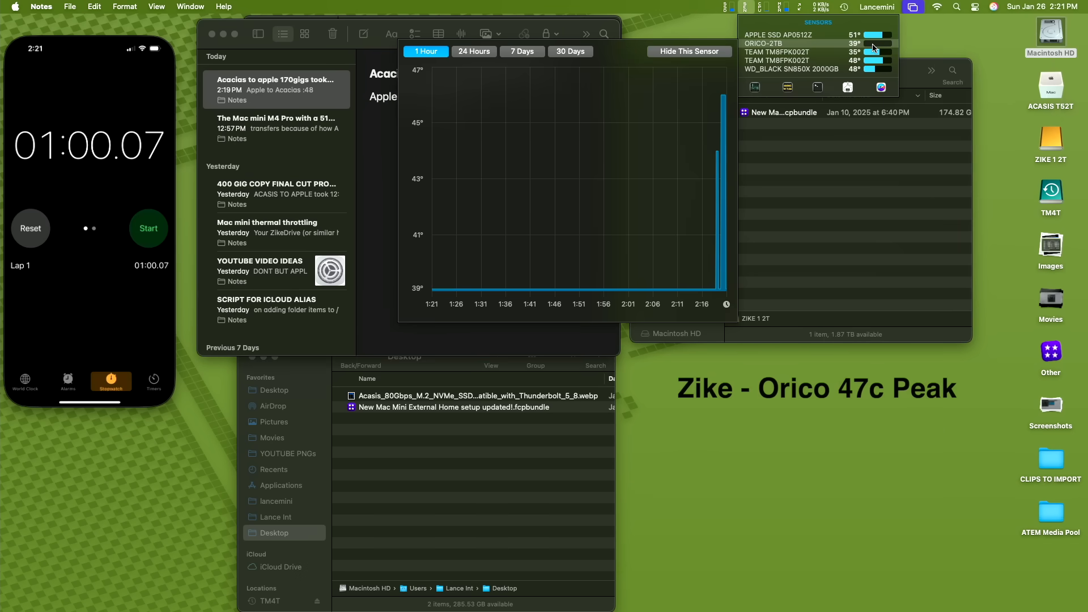
pyautogui.moveTo(882, 48)
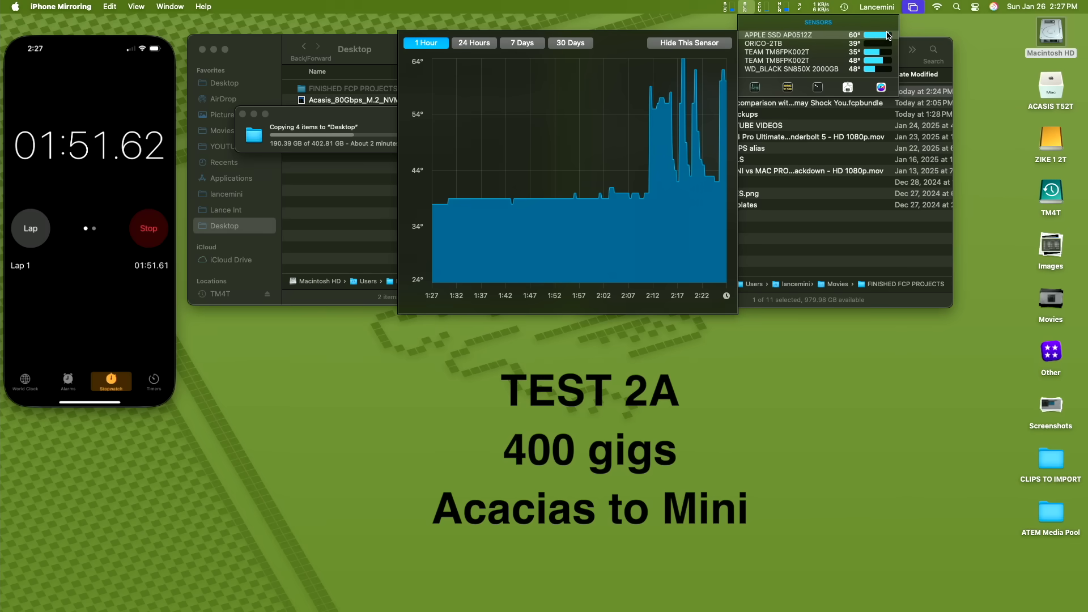
pyautogui.moveTo(724, 74)
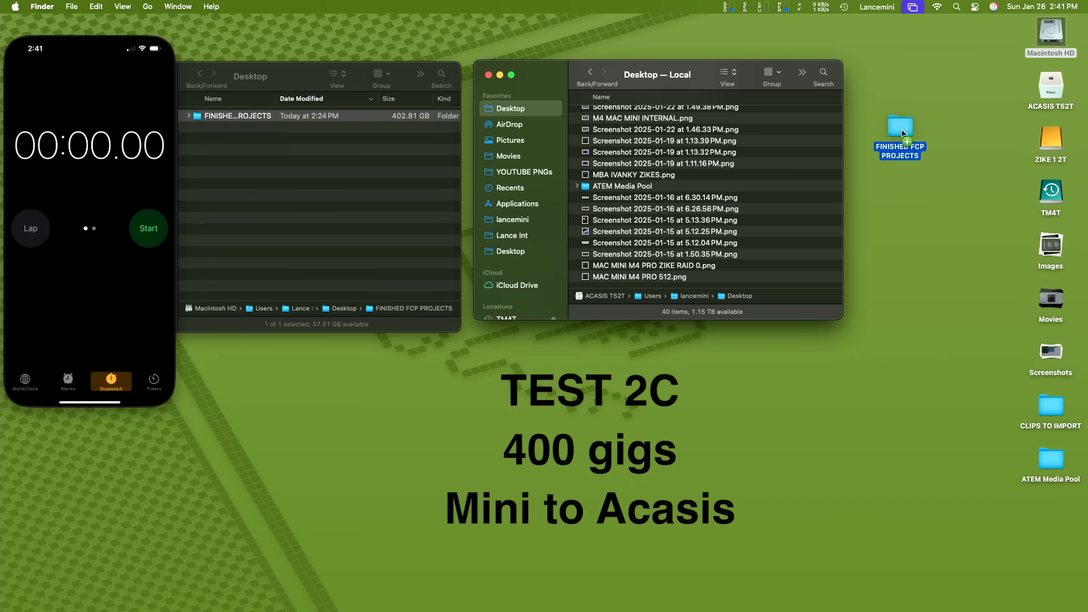
# Copy FINISHED FCP PROJECTS to the Desktop, then check internal SSD temperature history and disk activity.
pyautogui.moveTo(901, 136); pyautogui.dragTo(909, 135)
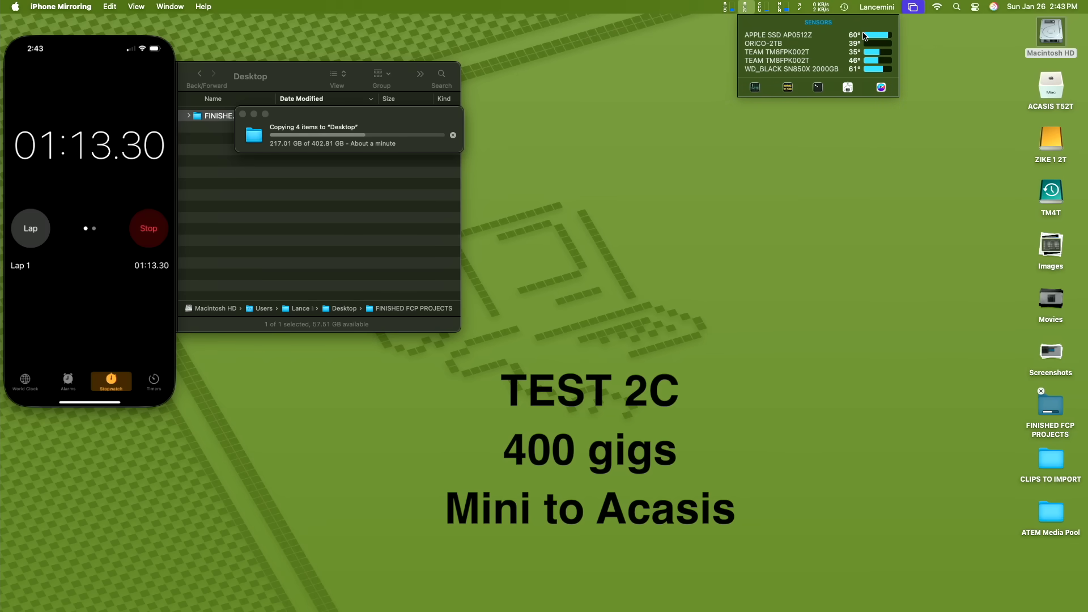
pyautogui.click(777, 34)
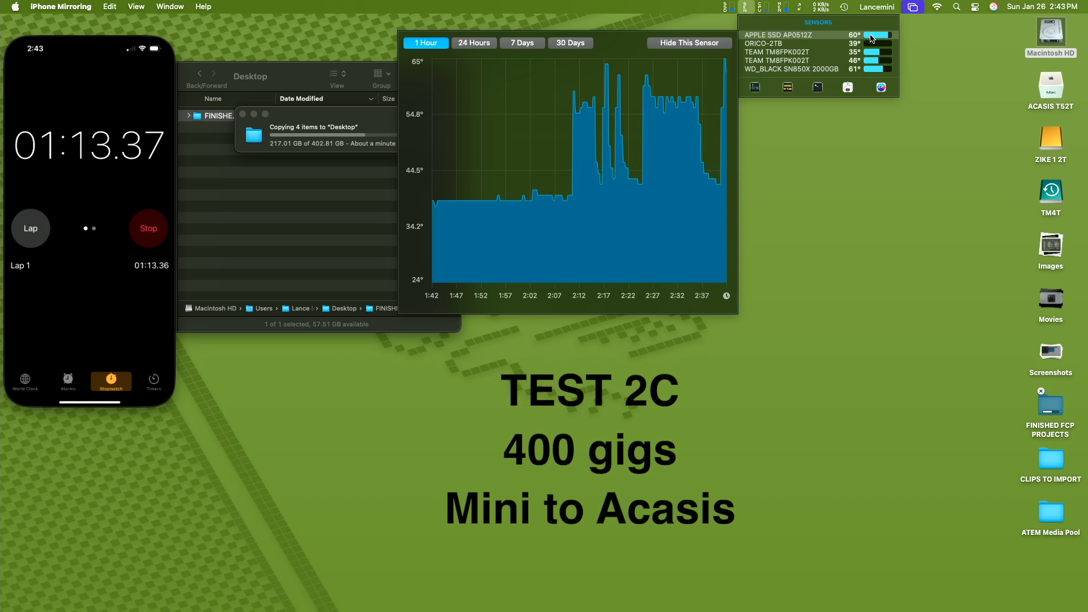
pyautogui.moveTo(873, 39)
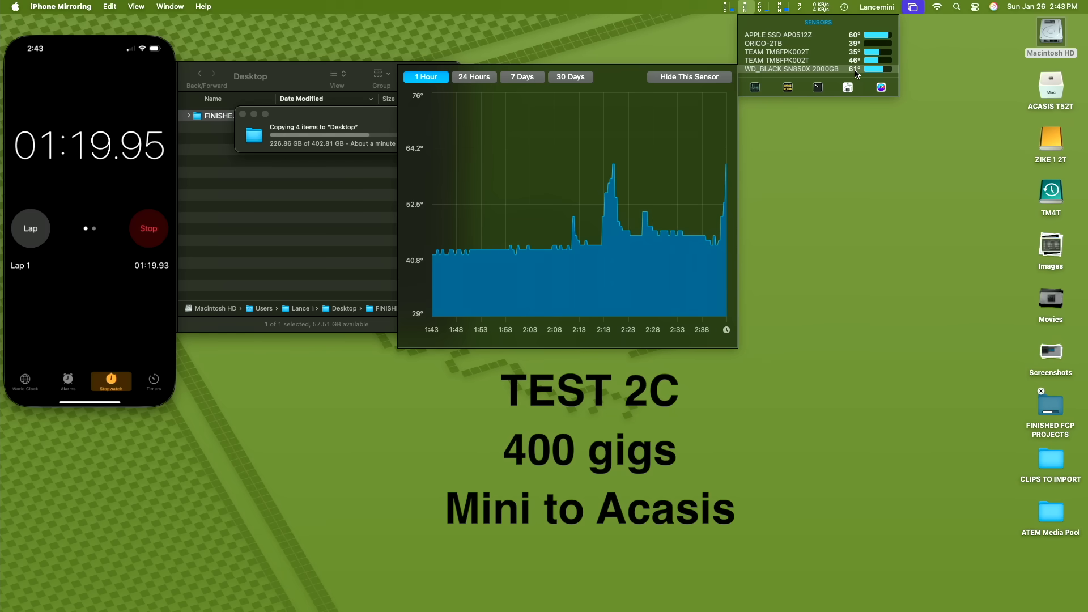
pyautogui.click(732, 6)
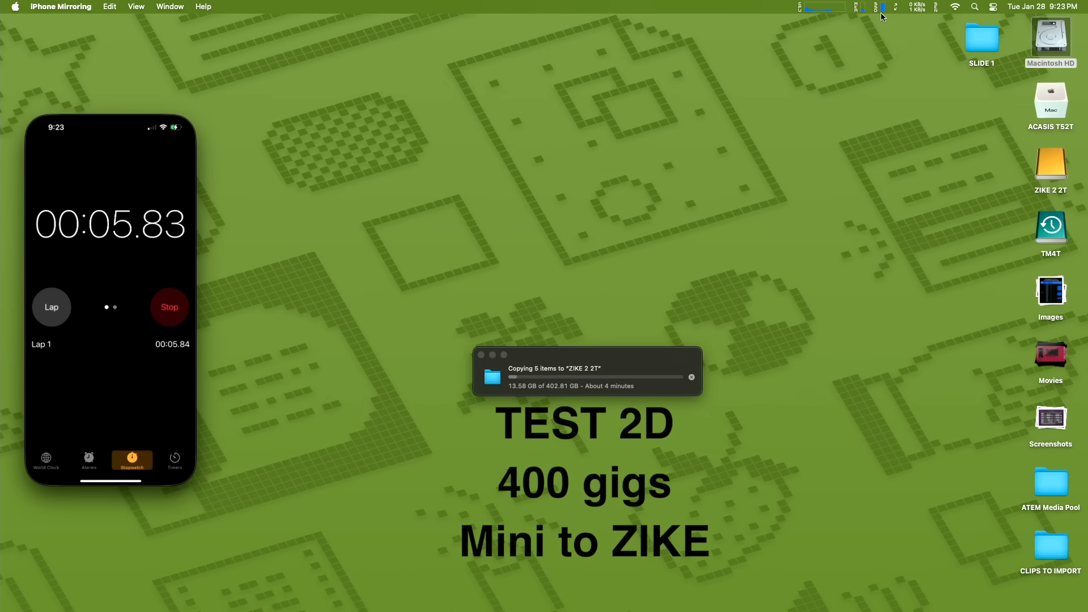
# Open the ZIKE 1 2T drive window showing the FINISHED FCP PROJECTS folder.
pyautogui.click(882, 7)
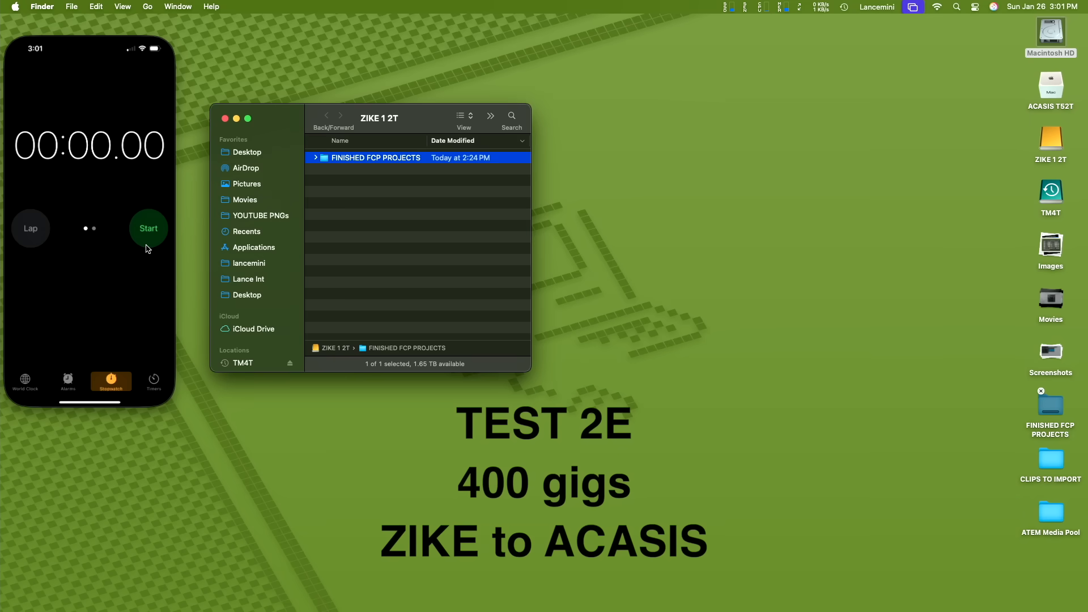
# Start the stopwatch timing the 402.81 GB copy onto ZIKE 1 2T.
pyautogui.click(148, 228)
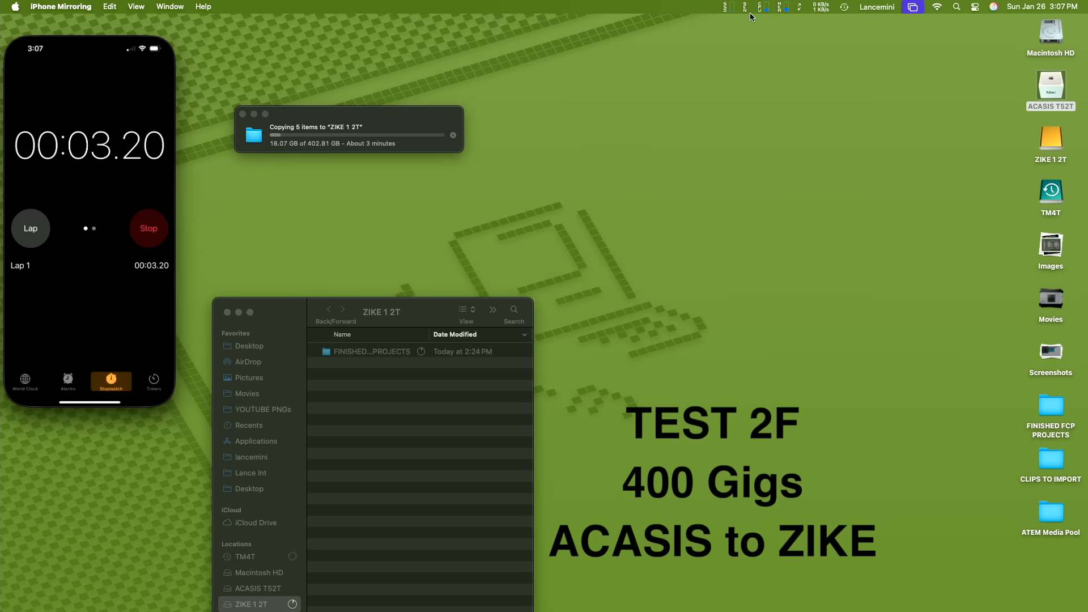
# Check ZIKE 1 2T read/write activity and free space in the iStat Menus disks dropdown.
pyautogui.click(724, 6)
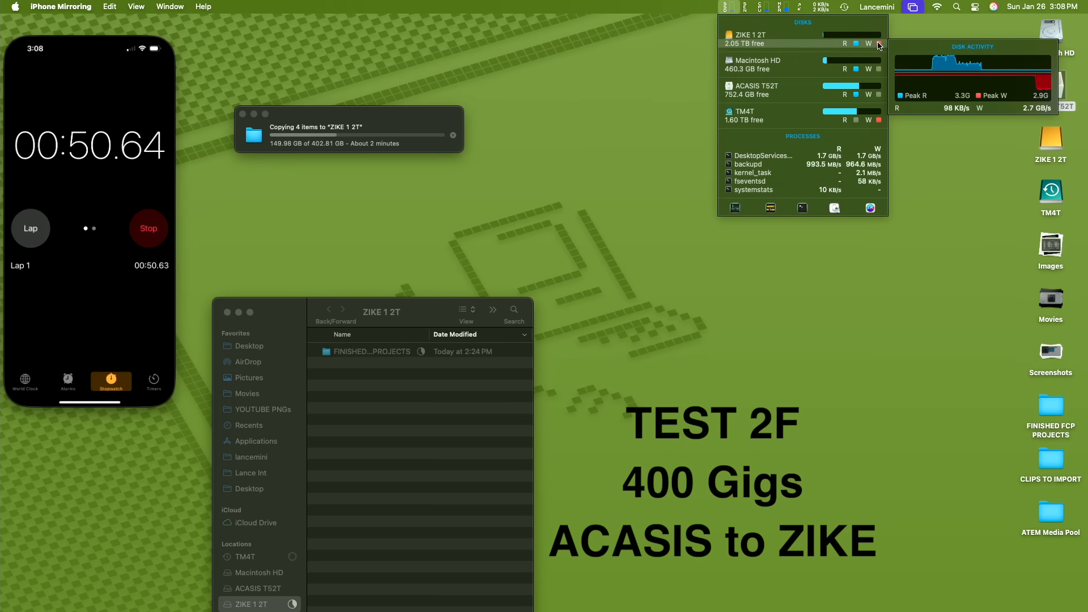
pyautogui.click(972, 62)
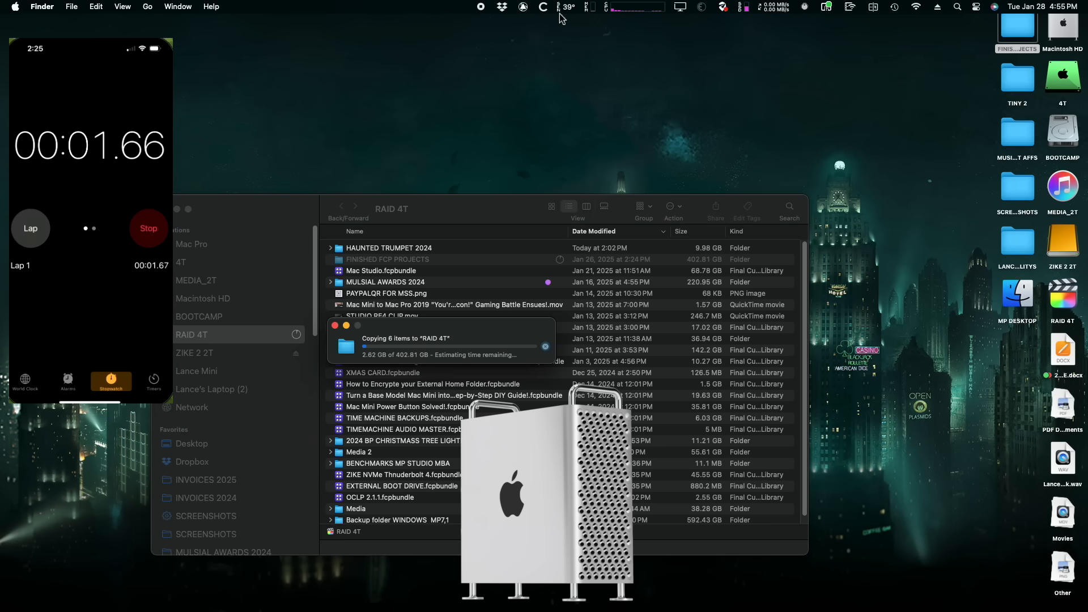
# Show live disk activity to monitor the 402.81 GB copy onto RAID 4T.
pyautogui.click(744, 7)
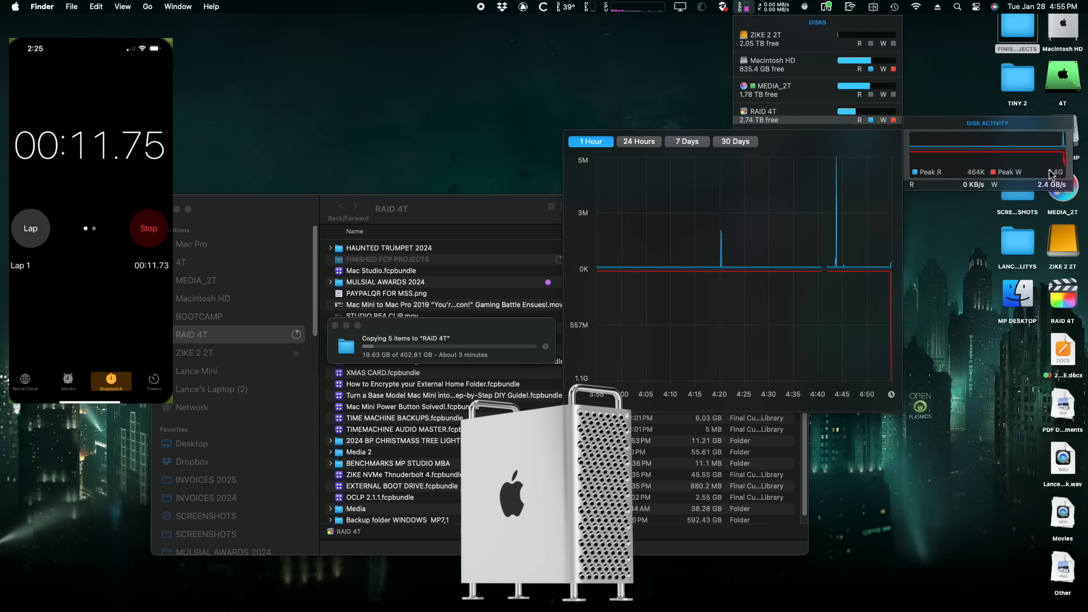